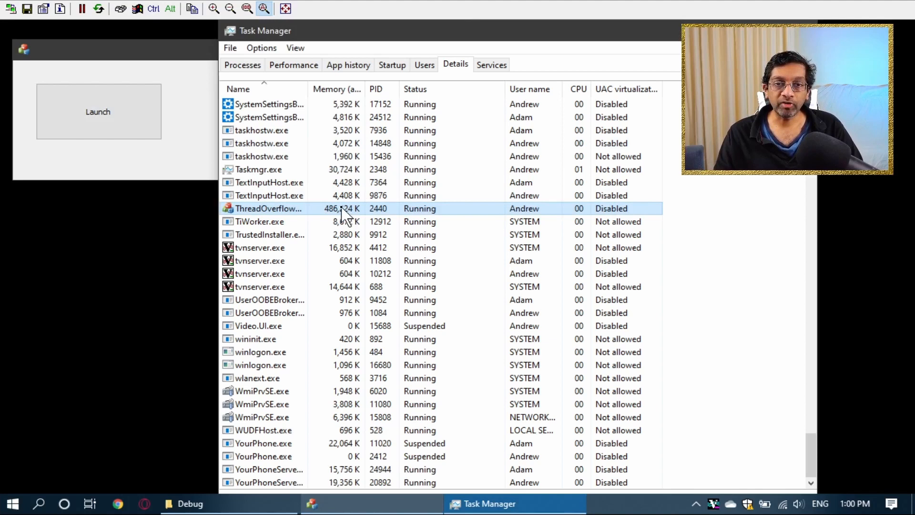
Point out the ThreadOverflow process using about 486 MB in Task Manager's Details list.
click(99, 111)
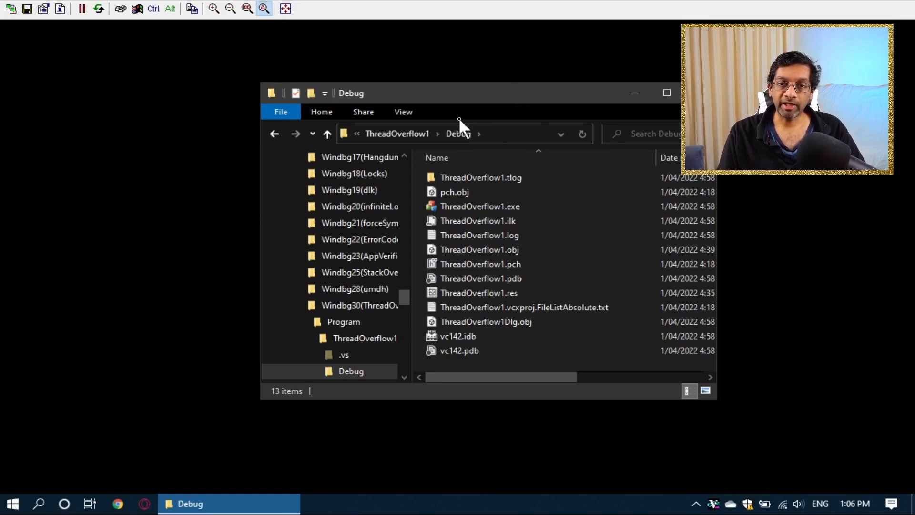
Navigate up to the Program folder containing the four threadoverflow dump files.
click(344, 321)
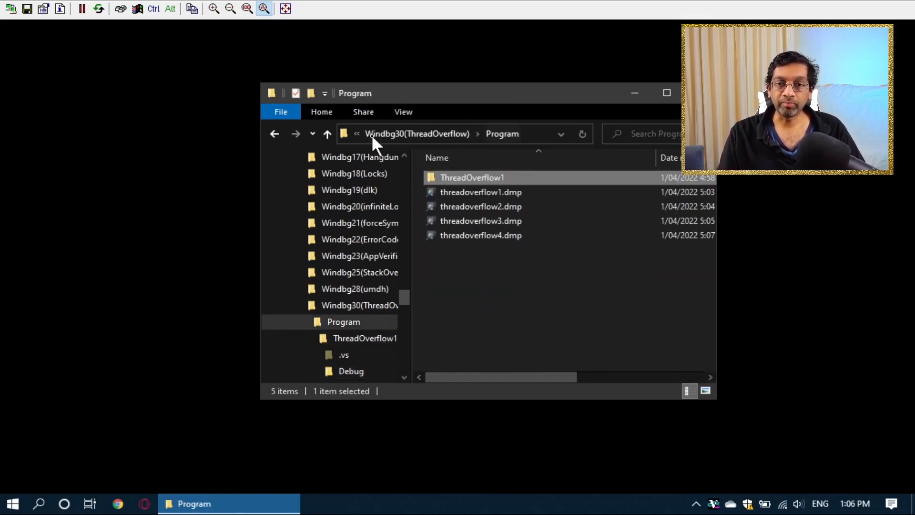
mouse_move(524, 267)
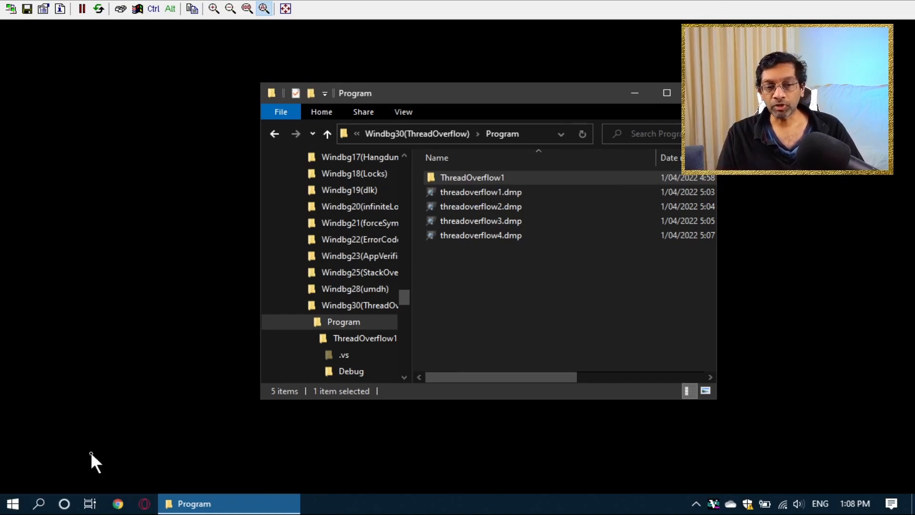
Launch WinDbg (X86) from the Start menu and bring up its File menu.
click(12, 503)
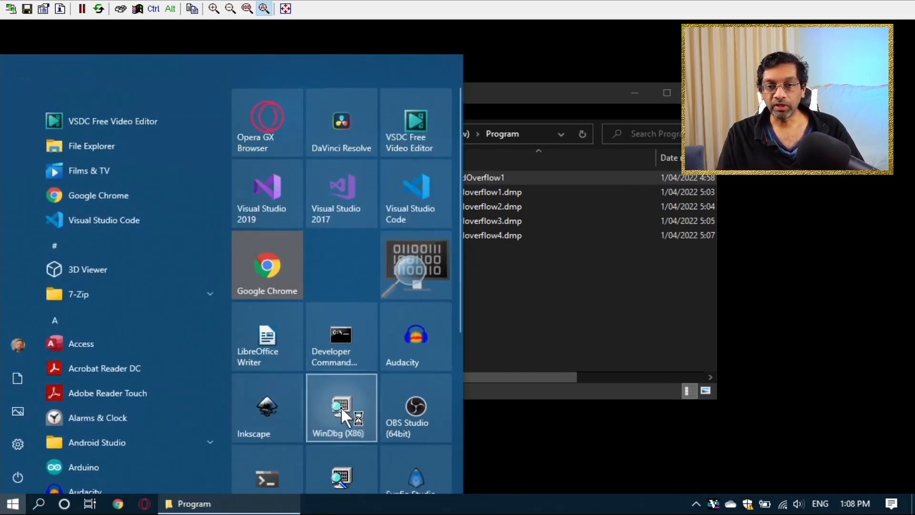
click(342, 407)
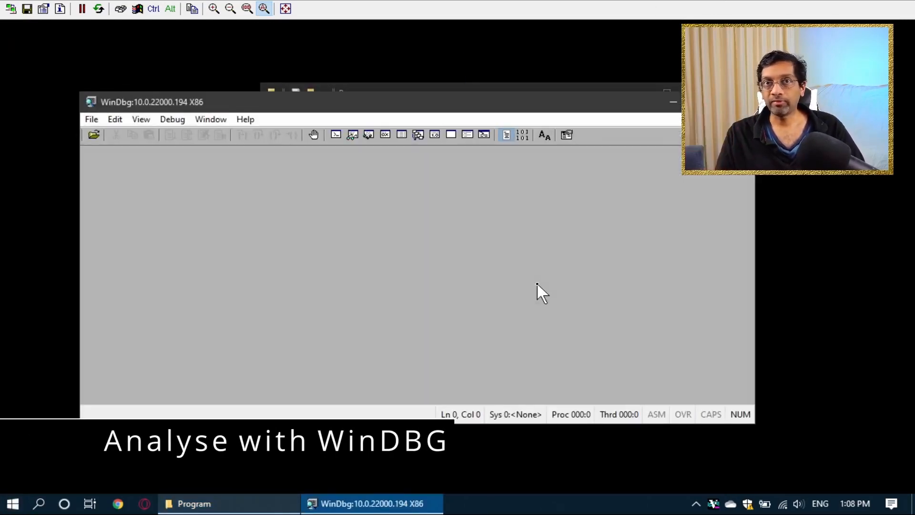
click(91, 119)
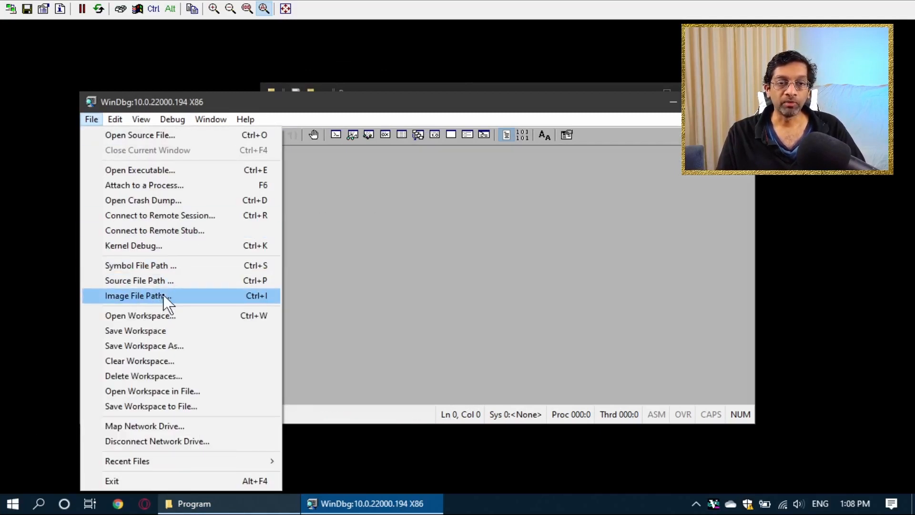
Load threadoverflow1.dmp from the Program folder via Open Crash Dump.
click(143, 199)
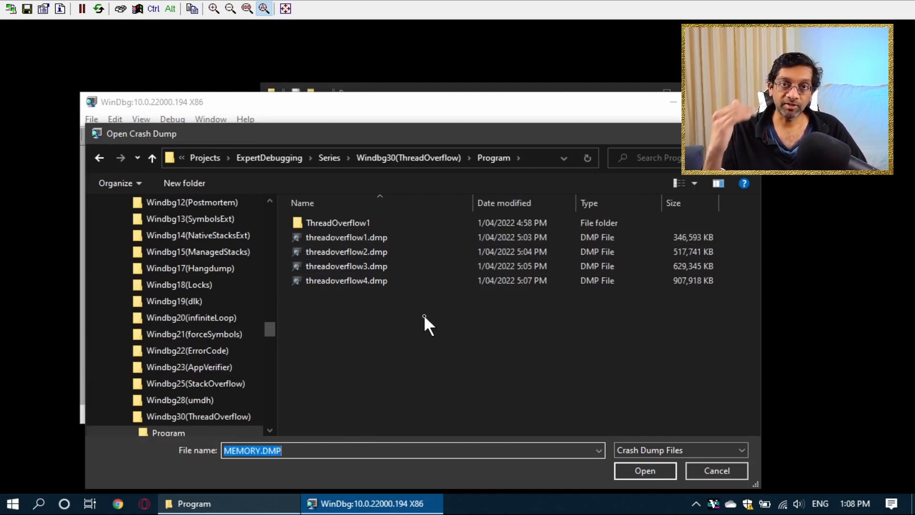
click(346, 237)
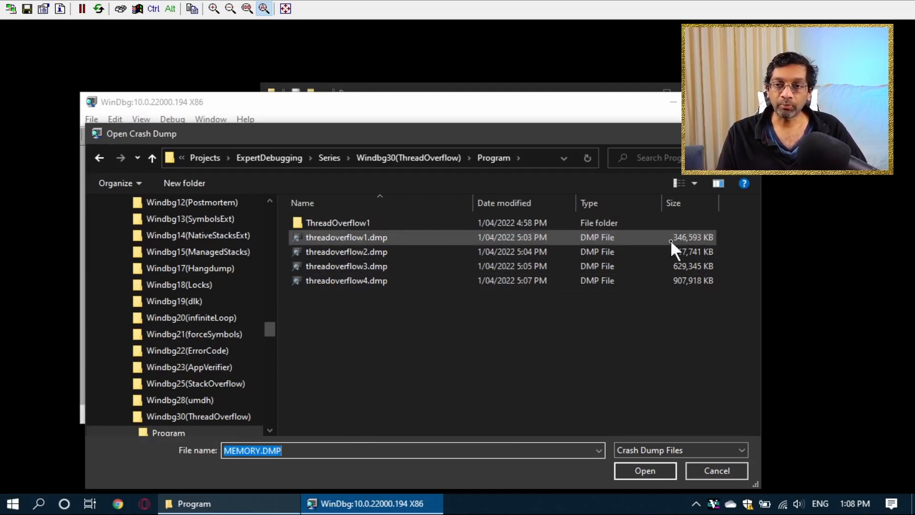
click(346, 252)
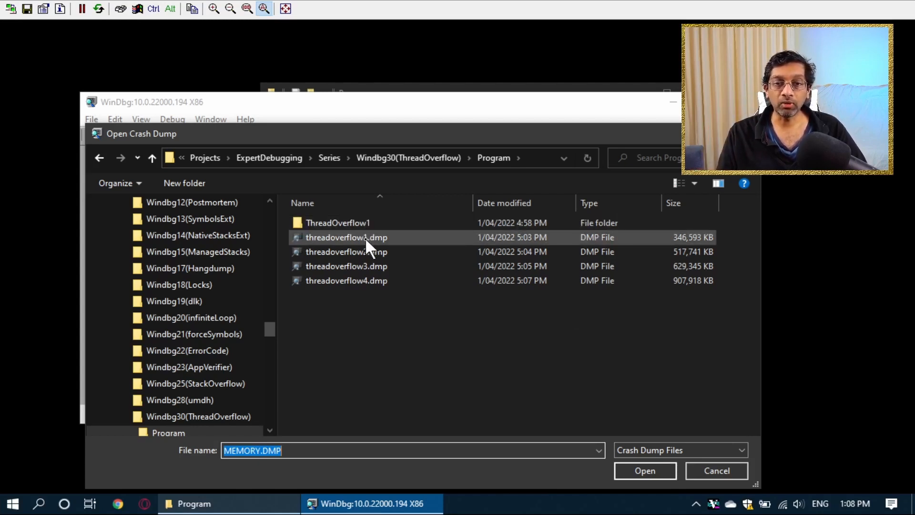
click(346, 237)
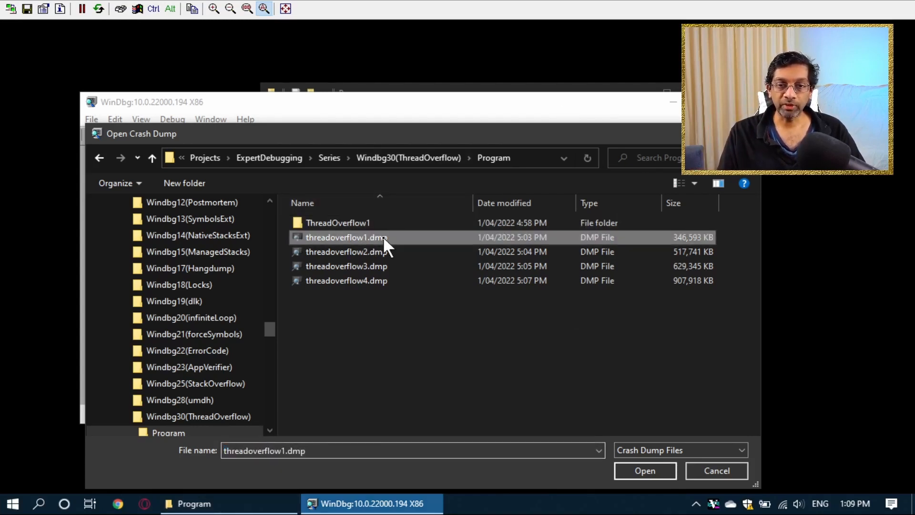
click(646, 470)
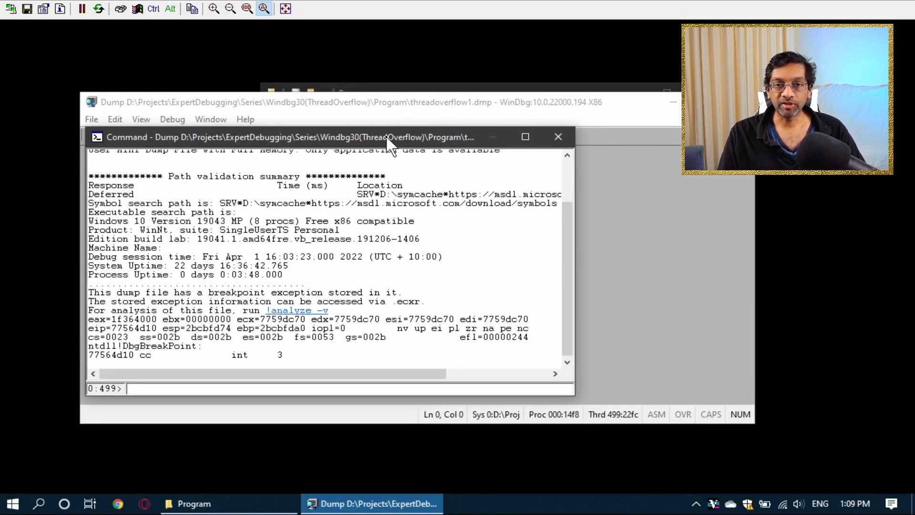
Maximize the Command window so the dump output fills the WinDbg workspace.
click(524, 137)
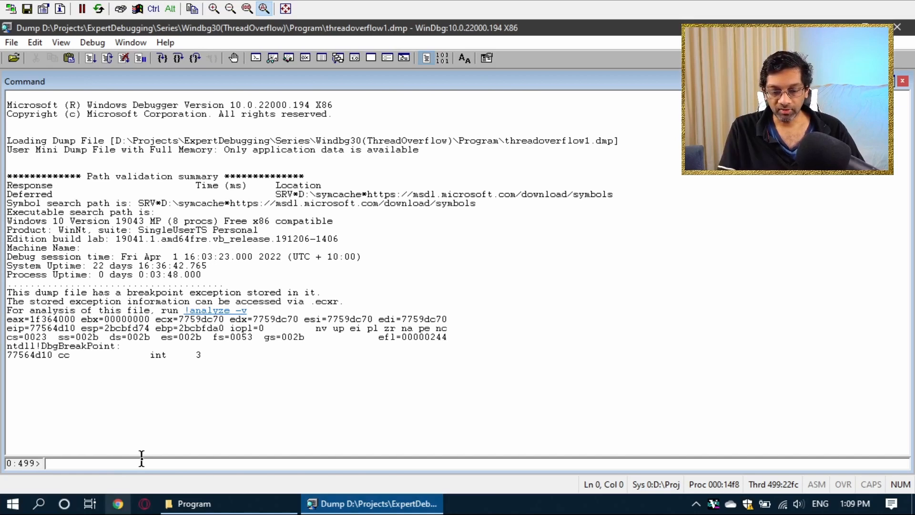
Begin a .opendump command and grab threadoverflow2.dmp's file name from Explorer via Rename.
text(.opendump D:\Projects\ExpertDebugging\Series\Windbg30(ThreadOverflow)\Program)
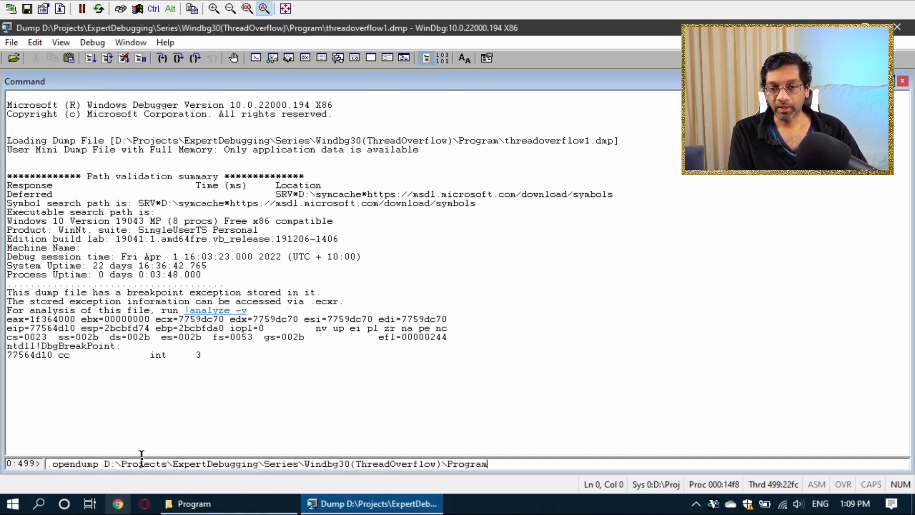
click(229, 504)
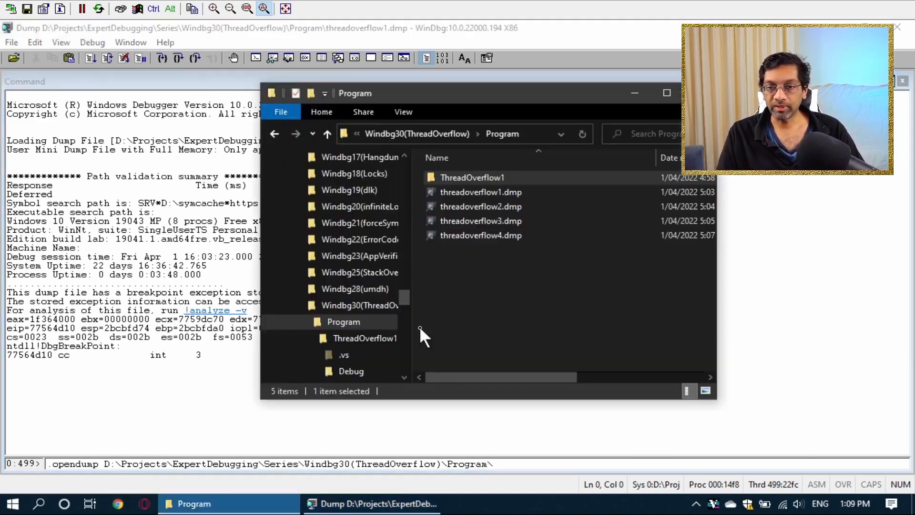
click(480, 206)
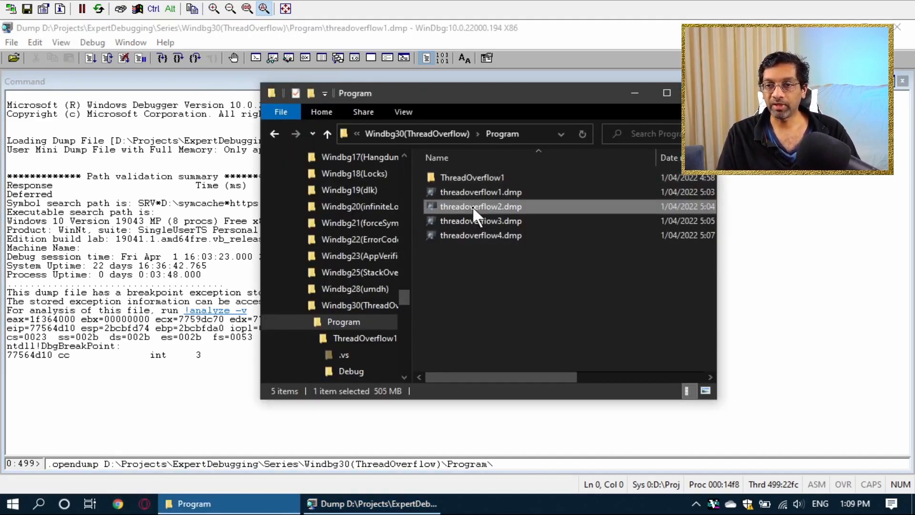
right_click(481, 206)
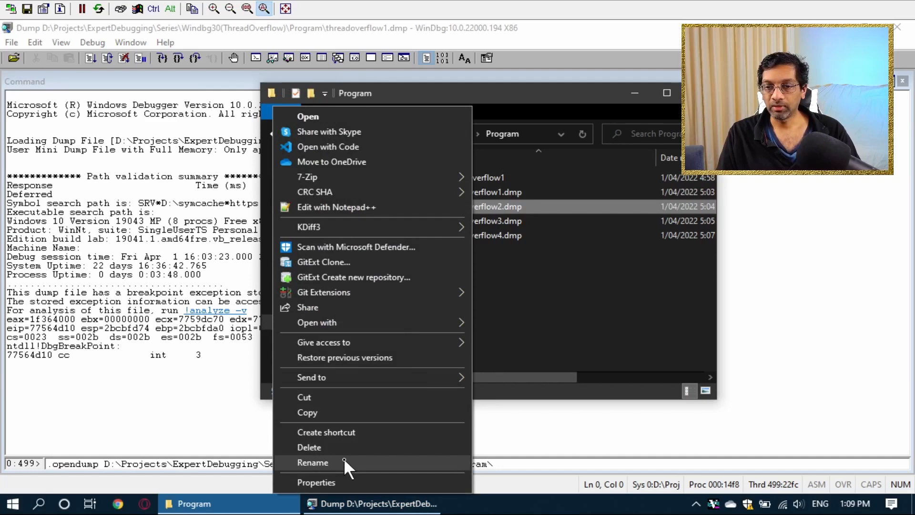
click(313, 462)
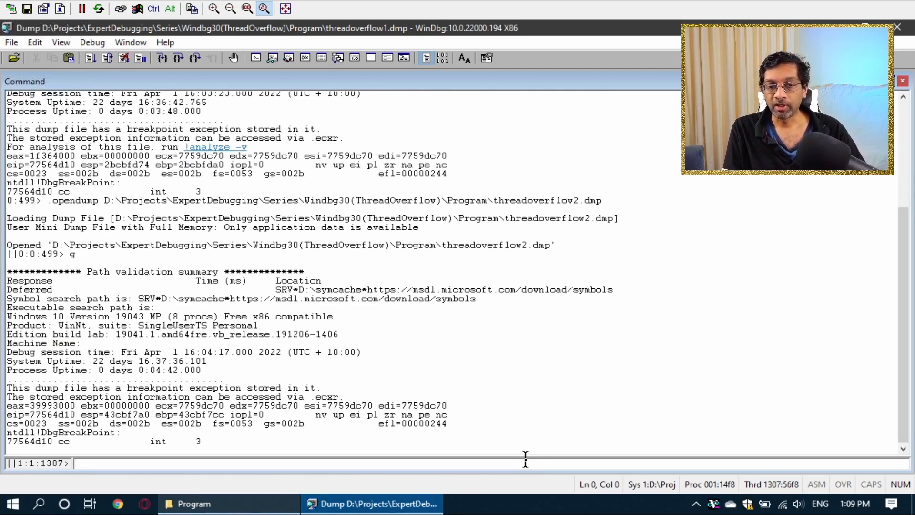
Load threadoverflow3.dmp and threadoverflow4.dmp with .opendump and list all four sessions with ||.
text(.opendump D:\Projects\ExpertDebugging\Series\Windbg30(ThreadOverflow)\Program\threadoverflow2.dmp)
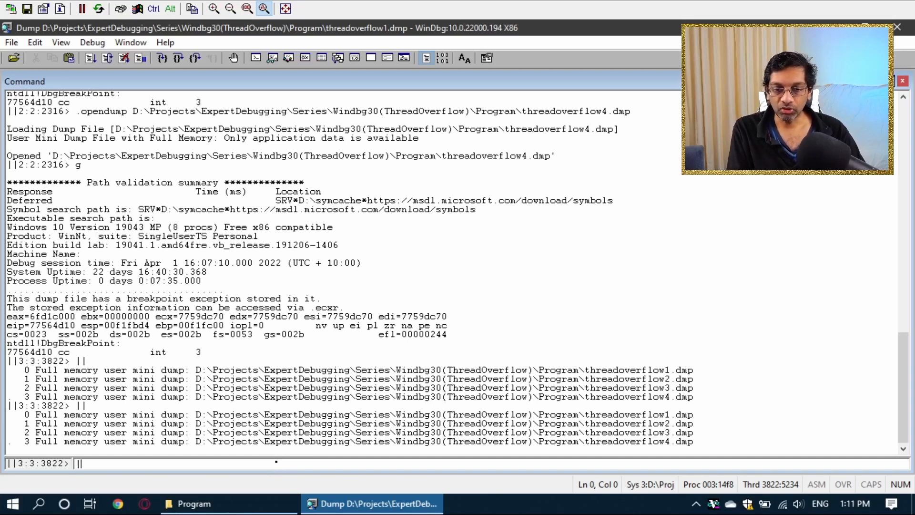
Run !heap -s across the dumps and select heap 00d20000, whose commit grew from 5048k to 7416k.
text(0s)
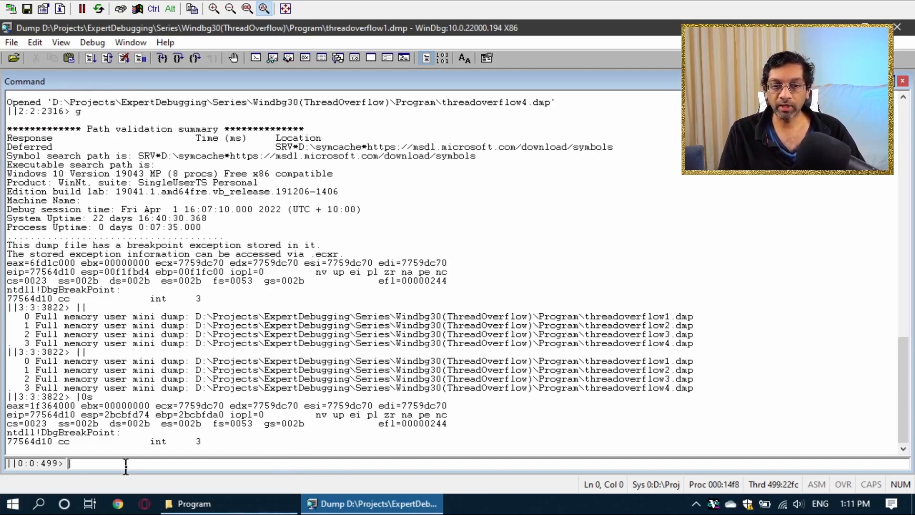
text(!heap)
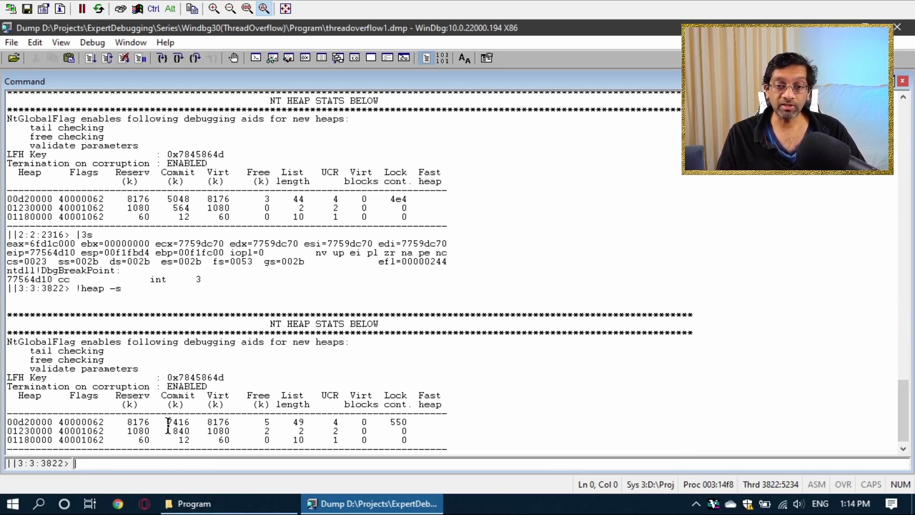
scroll(down, 3)
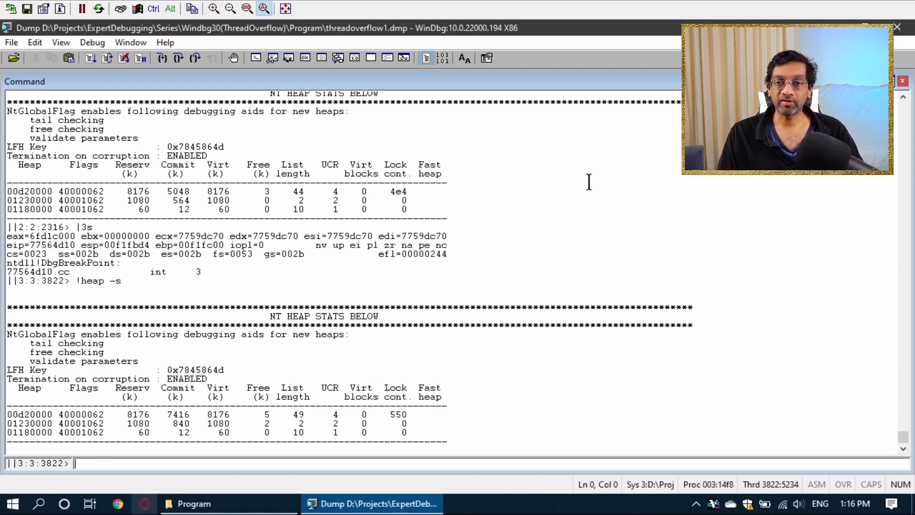
double_click(29, 415)
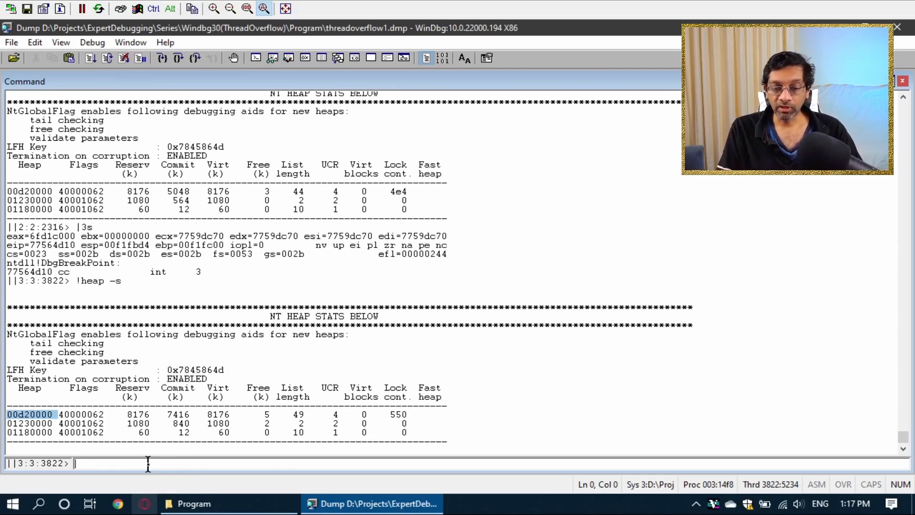
Switch to dump 0 with |0s and list heap 00d20000's busy and free entries with !heap.
text(|0s)
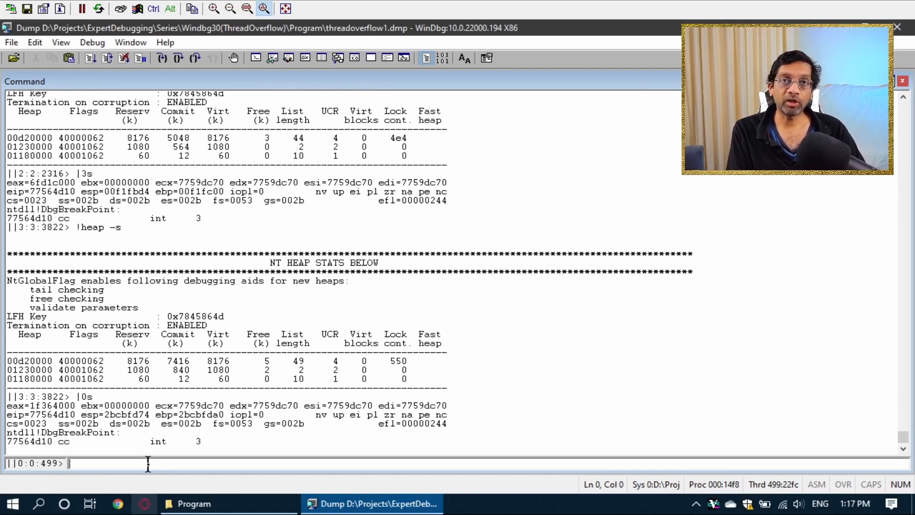
text(!heap)
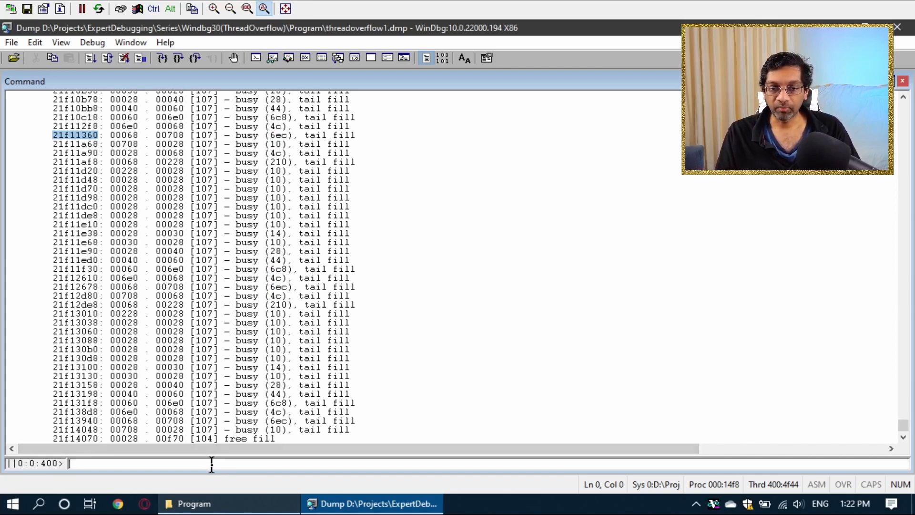
Run !heap -p -a 21f11360 to see the busy entry of user size 6ec in heap 00d20000.
text(!heap)
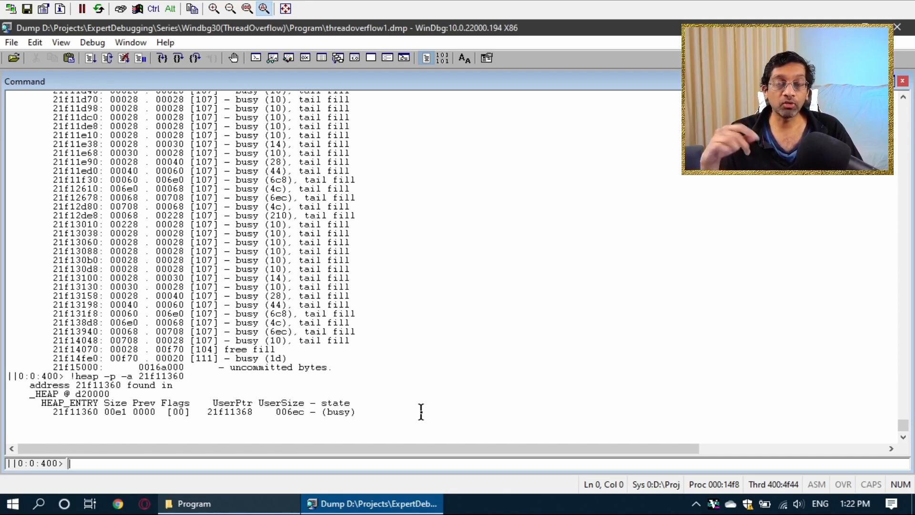
mouse_move(567, 315)
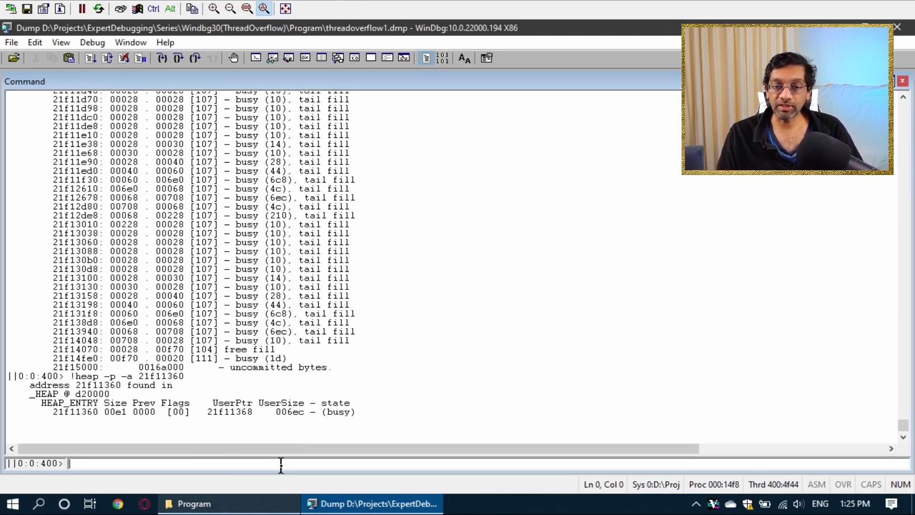
Run !threads to list all thread stack bases and limits, totalling 0x0f3d1000 of VM.
text(!r)
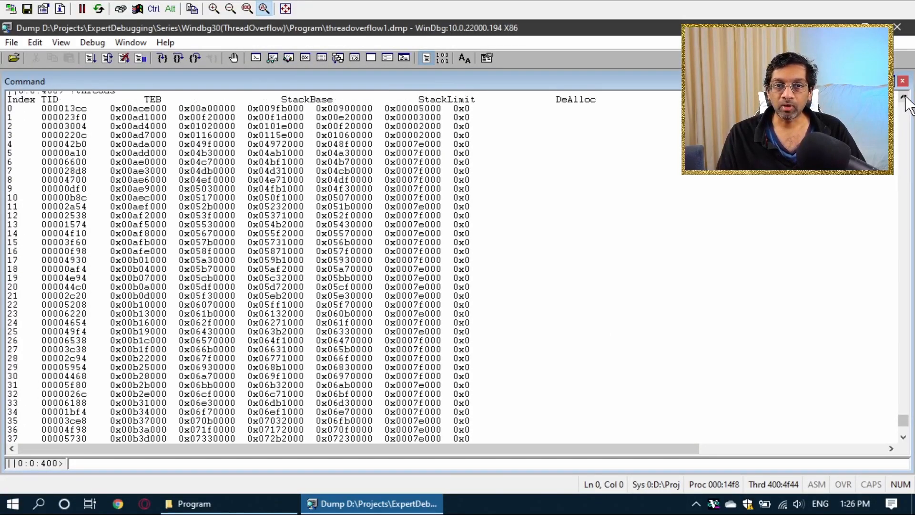
text(!threads)
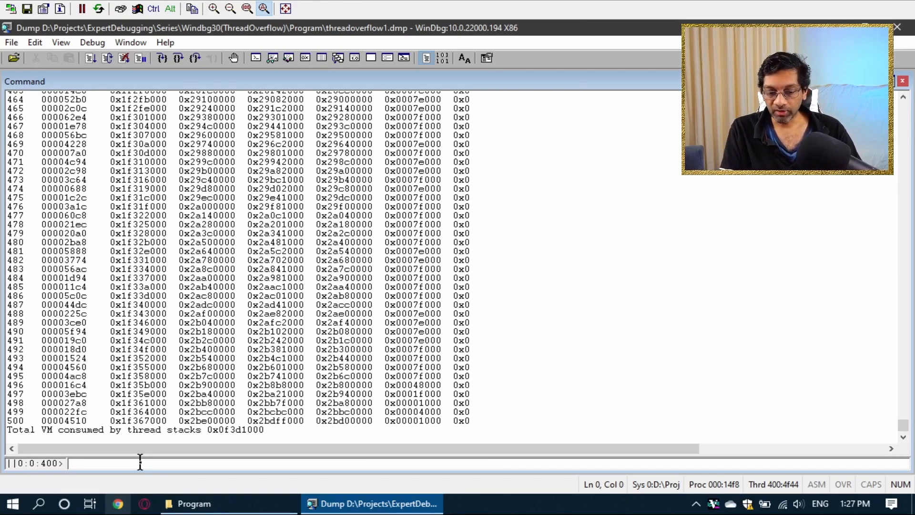
Switch to thread 400 with ~400s and show its kb stack waiting in WaitForSingleObject from ThreadFunc.
text(~400s)
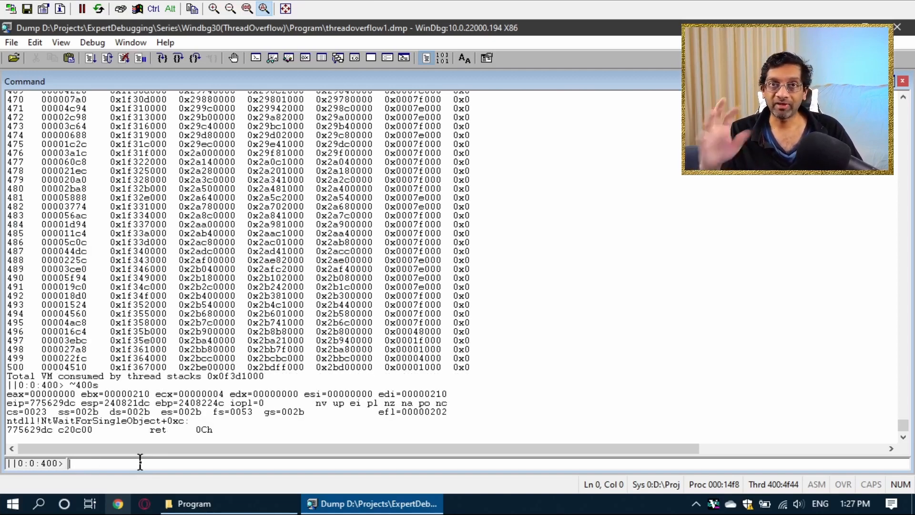
text(kb)
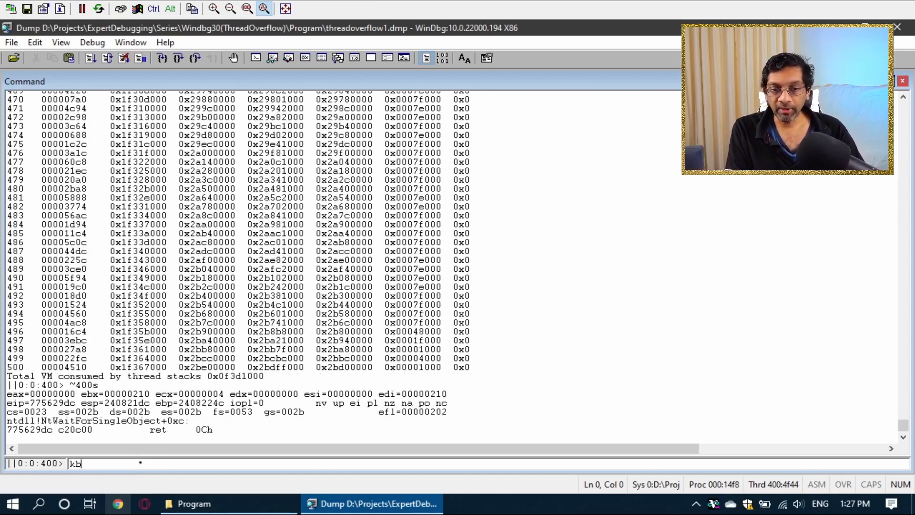
key(Return)
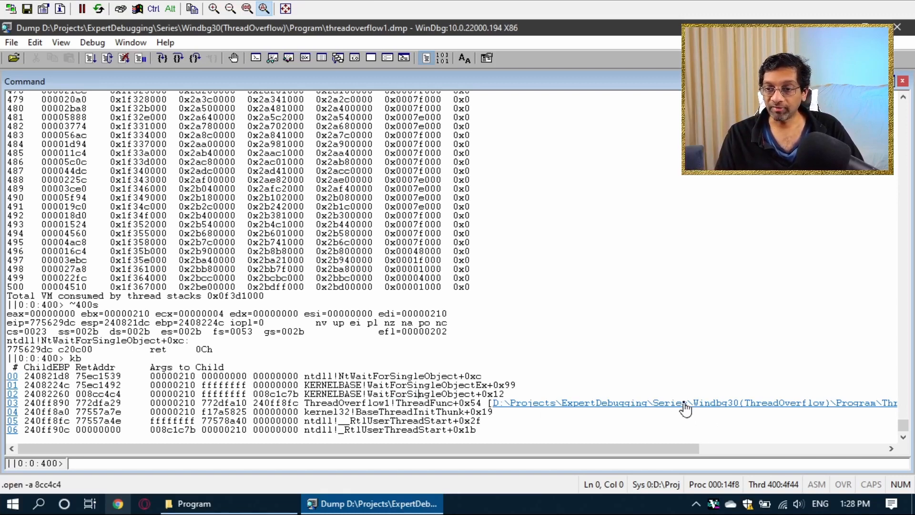
Review the ThreadFunc source line where thread 400 waits, then close the ThreadOverflow1 source view.
scroll(down, 3)
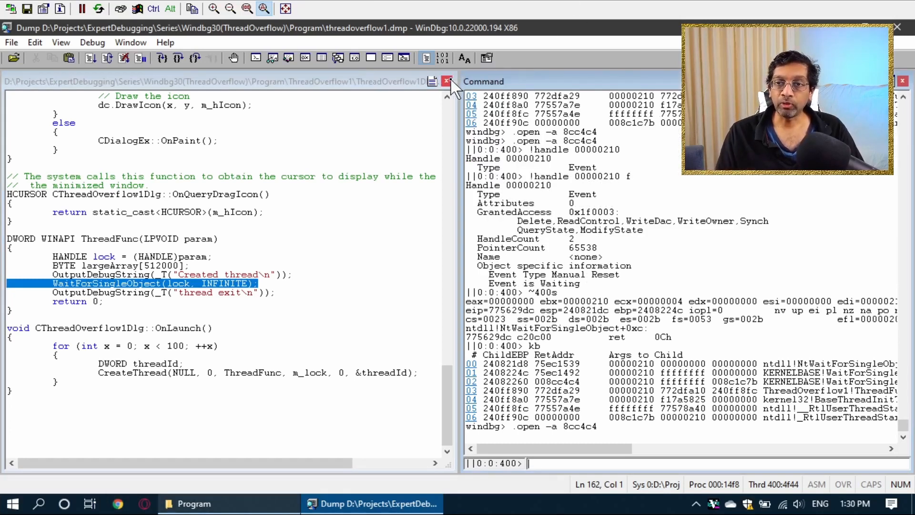
click(448, 81)
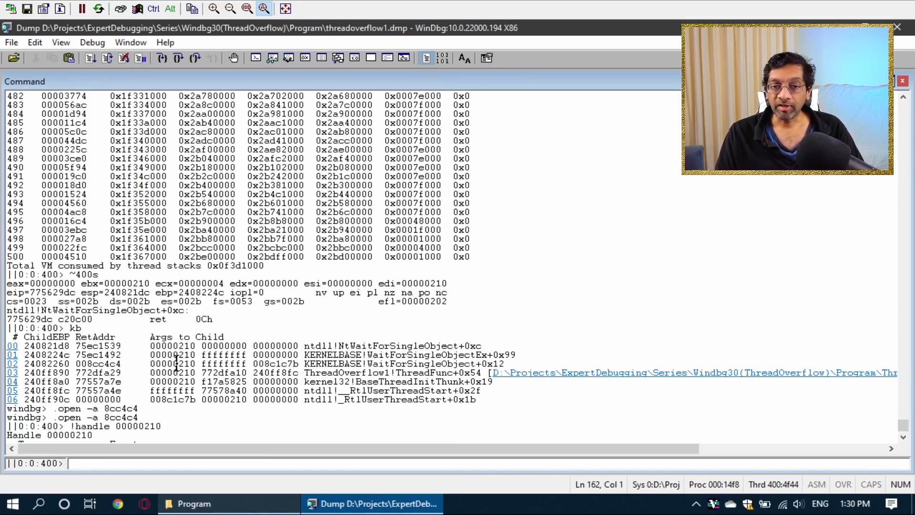
Select handle 00000210 from the kb arguments and run !handle 00000210 to show the waiting manual-reset event.
double_click(174, 364)
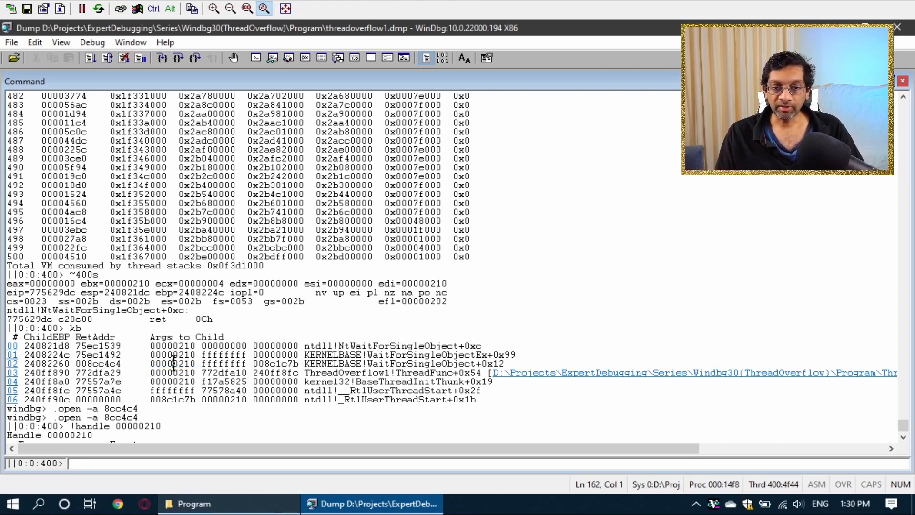
double_click(172, 363)
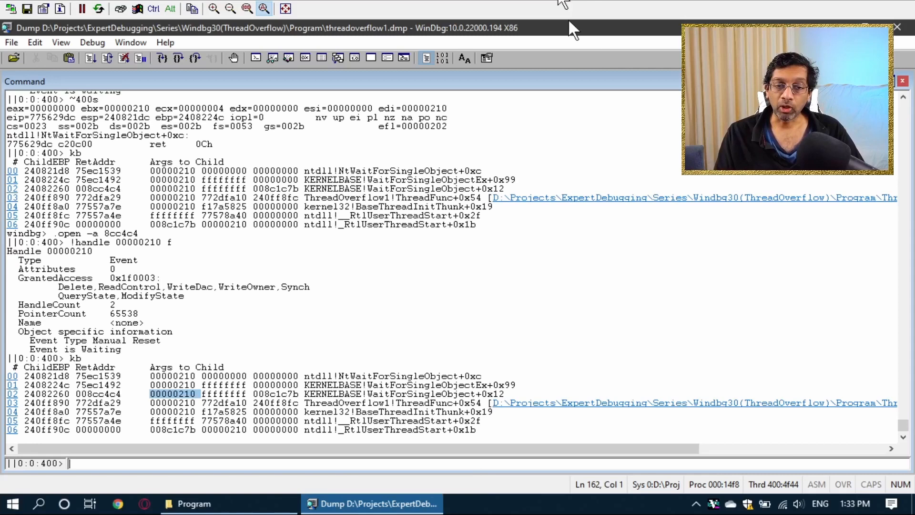
mouse_move(377, 393)
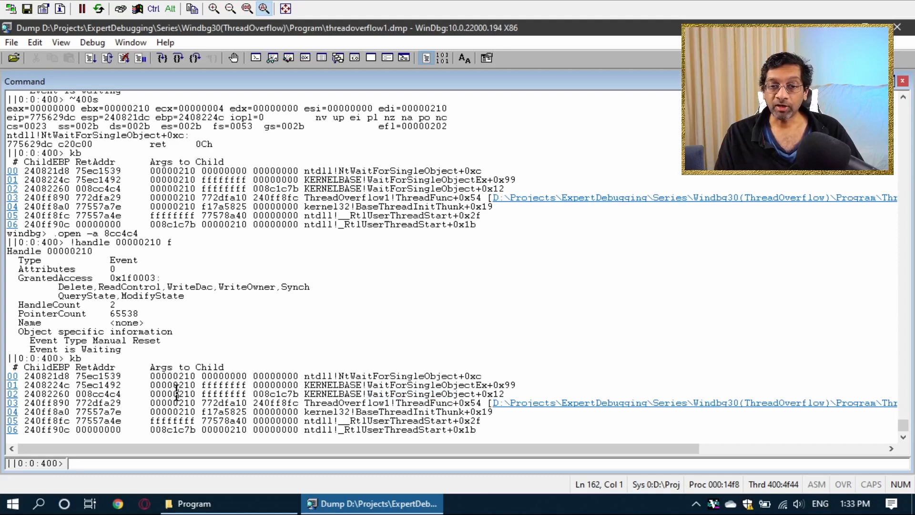
double_click(174, 394)
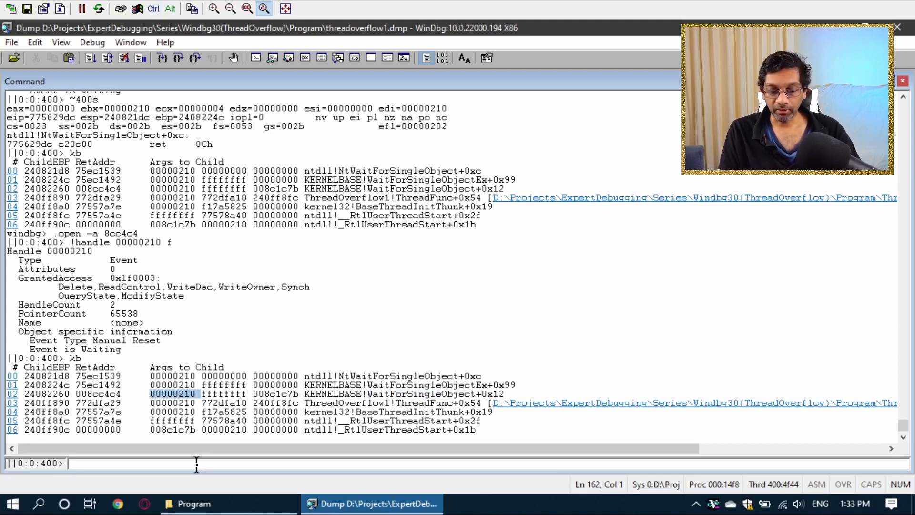
text(!handle 00000210)
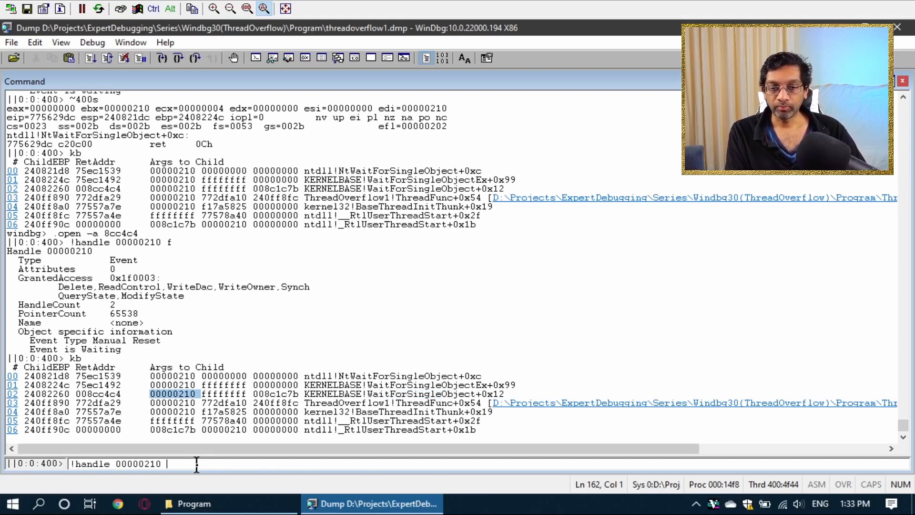